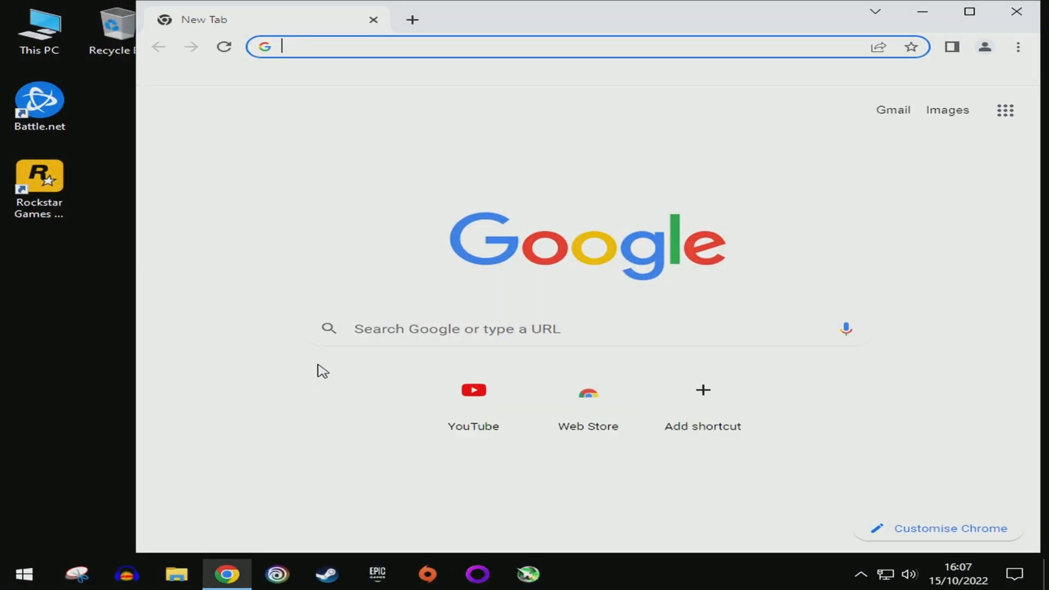
Step: Search Google for "intel arc drivers" from the Chrome address bar
text(intel arc drivers)
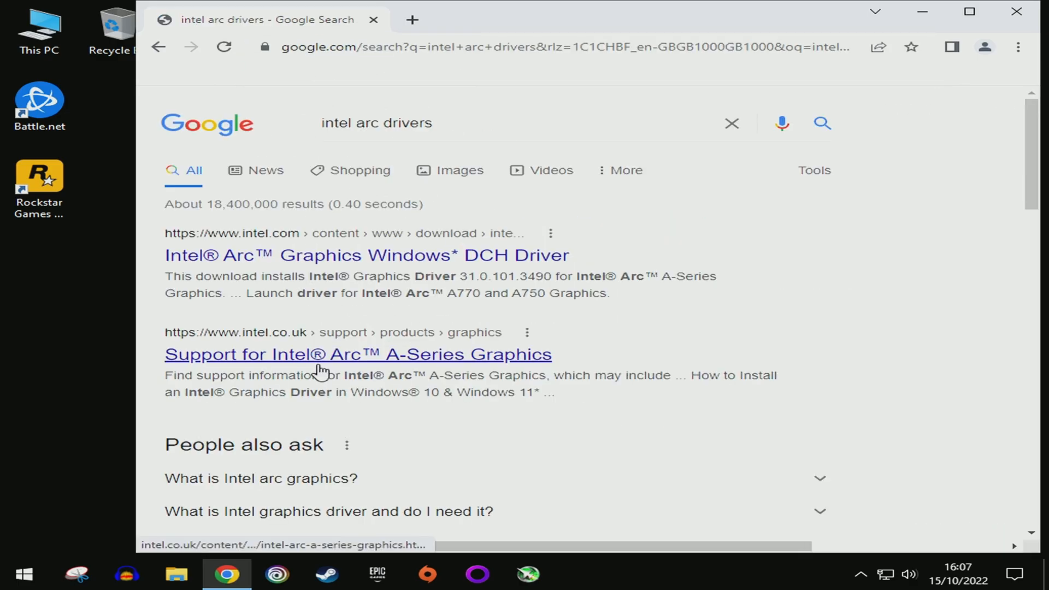
mouse_move(326, 256)
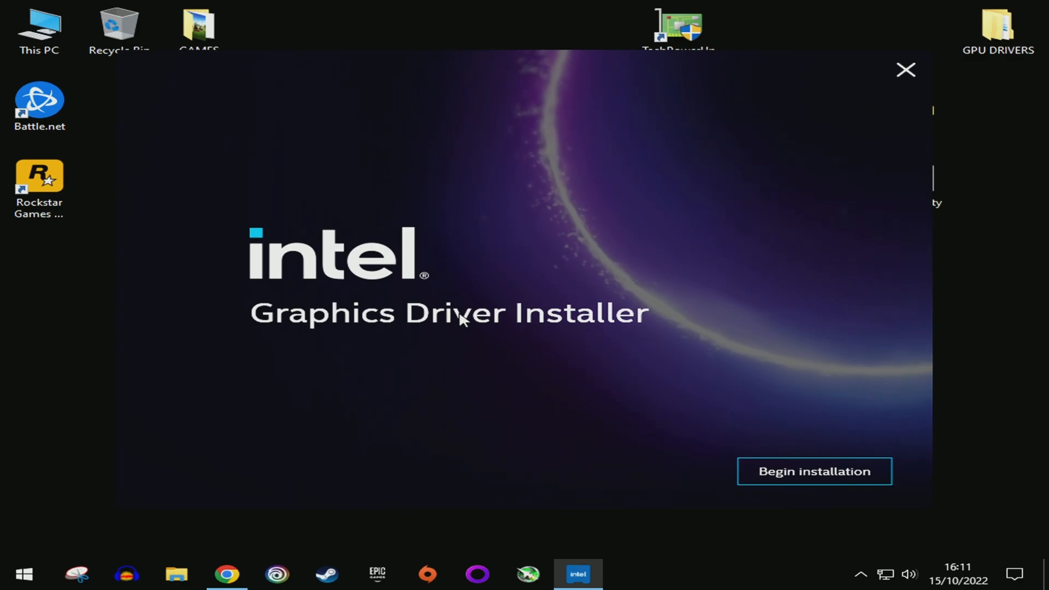
Step: Agree to the license, keep all three components checked under Customize, and start the installation
click(813, 471)
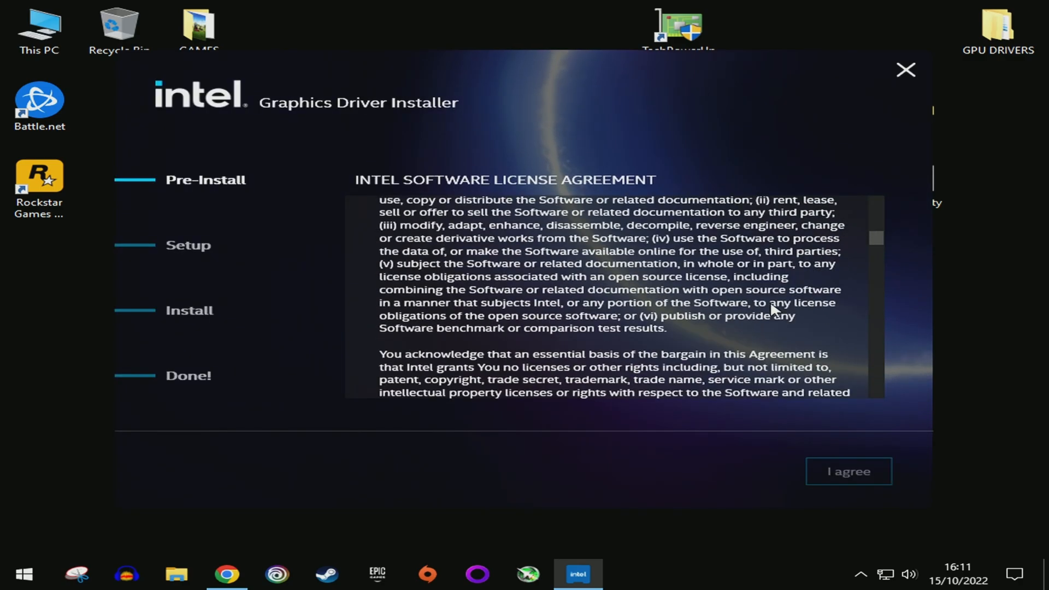
scroll(down, 3)
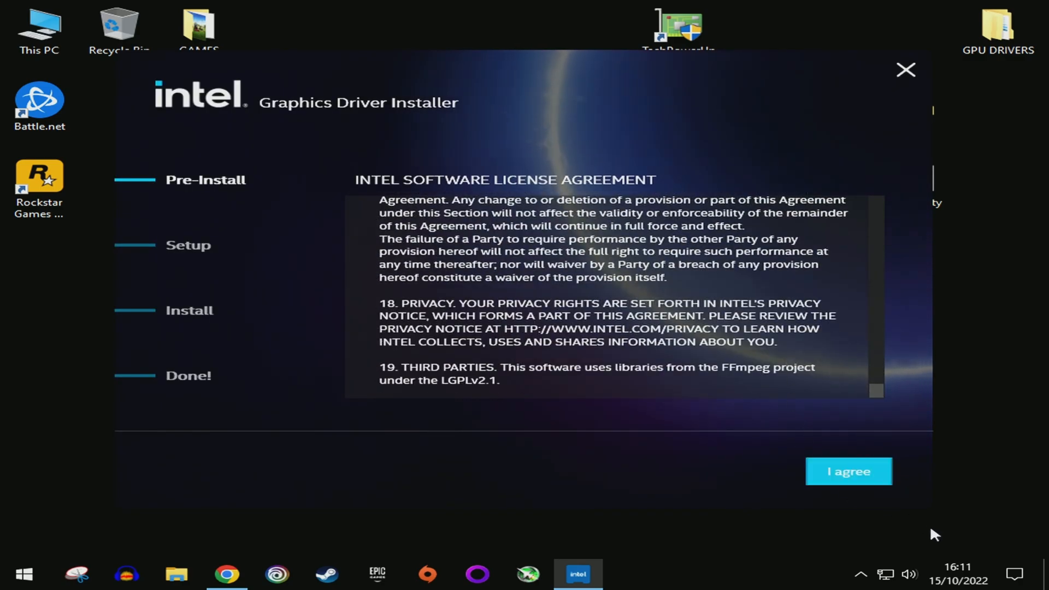
click(848, 471)
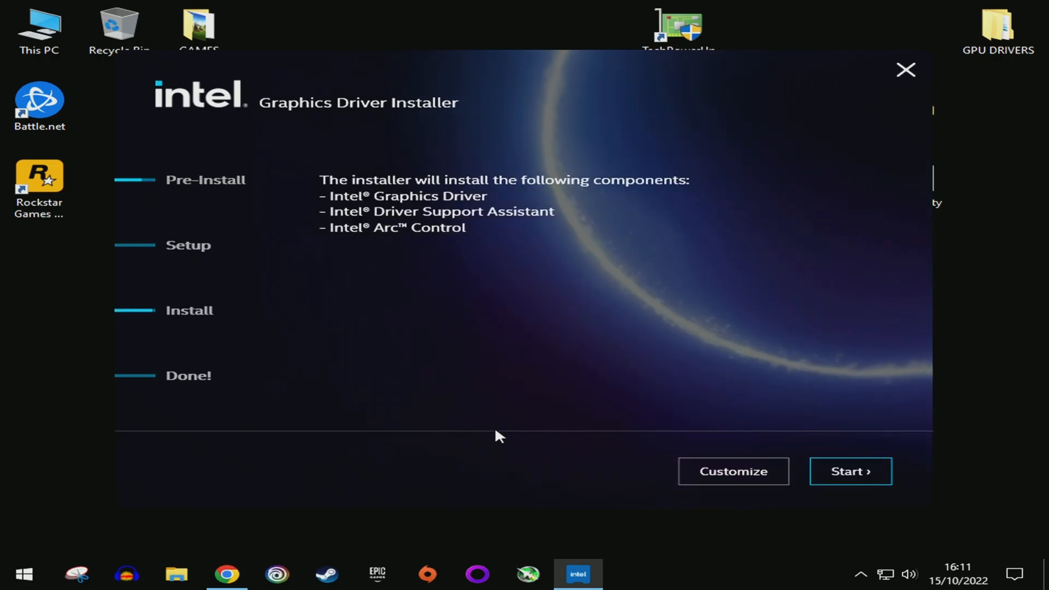
click(732, 471)
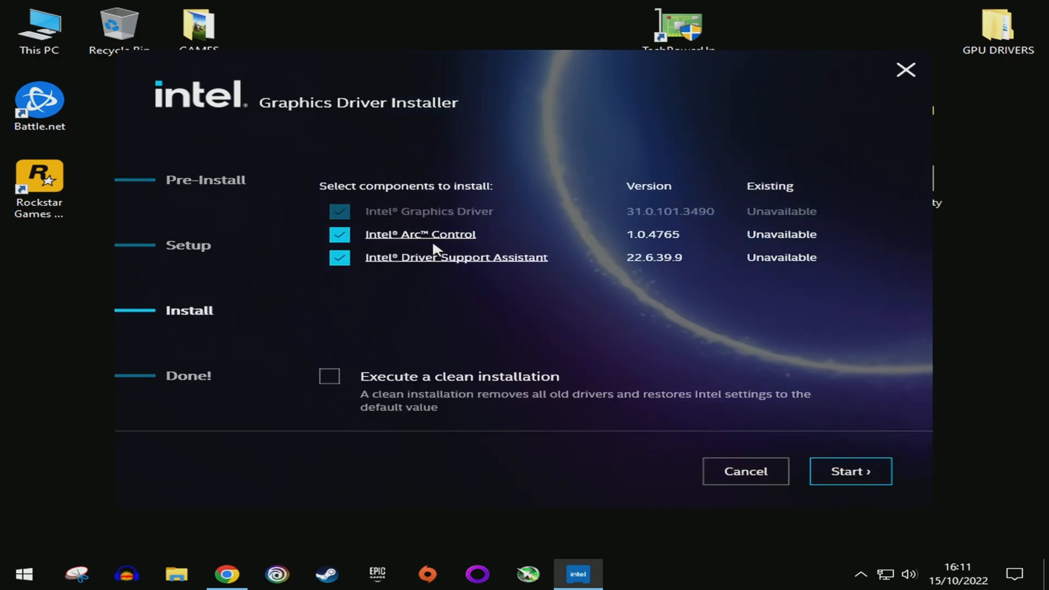
click(850, 471)
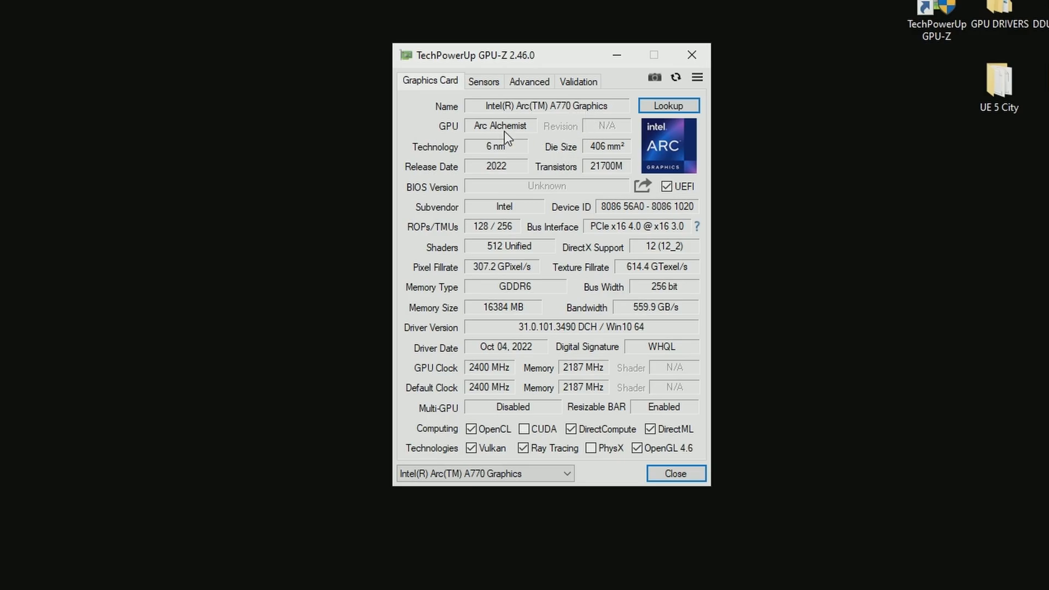
Step: Switch to the Sensors tab to see the Arc A770's temperature, load and power readings
click(483, 81)
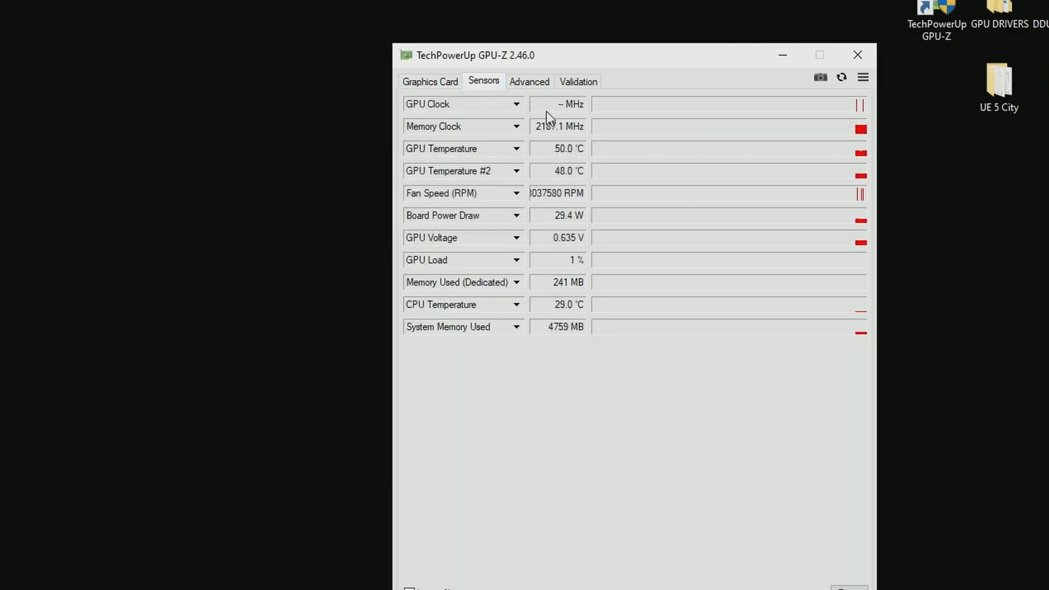